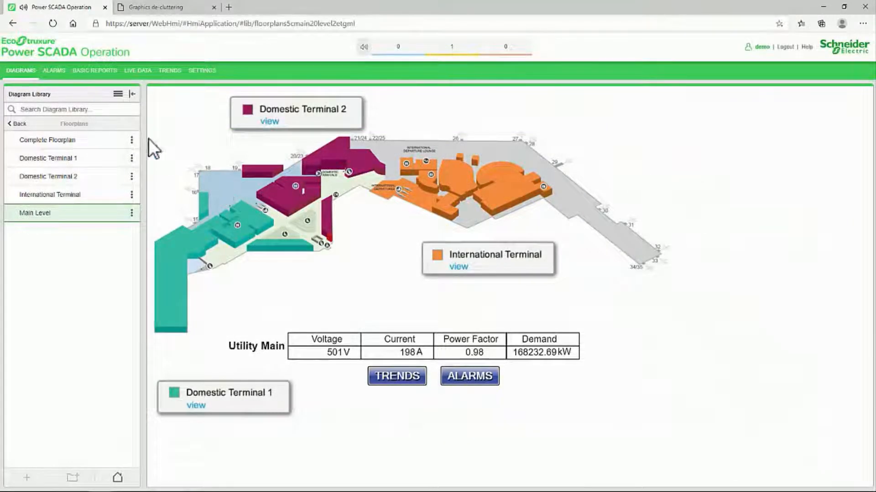
{"action": "mouse_move", "coordinate": [270, 129]}
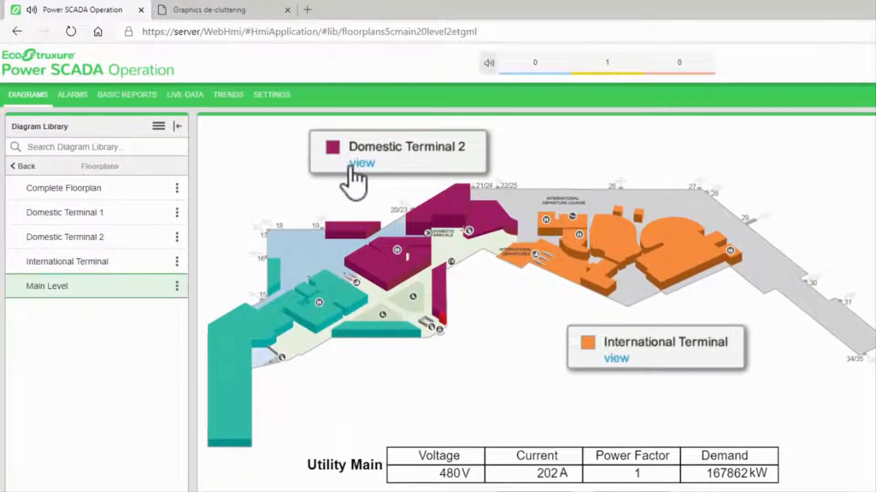
Open the Domestic Terminal 2 diagram from the Floorplans section of the Diagram Library
{"action": "left_click", "coordinate": [64, 188]}
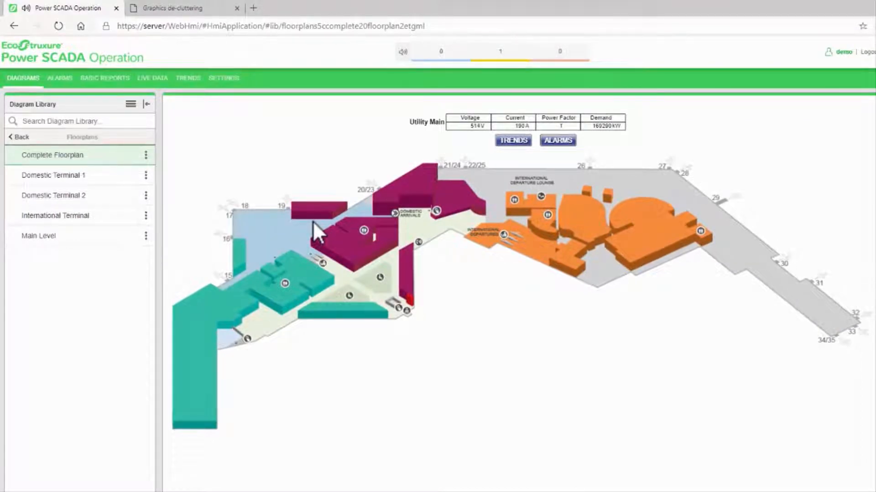
{"action": "mouse_move", "coordinate": [433, 133]}
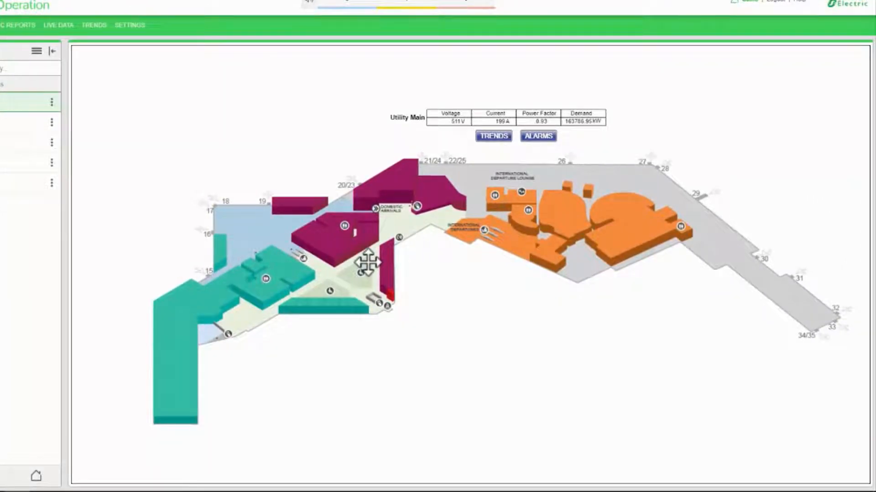
{"action": "mouse_move", "coordinate": [382, 173]}
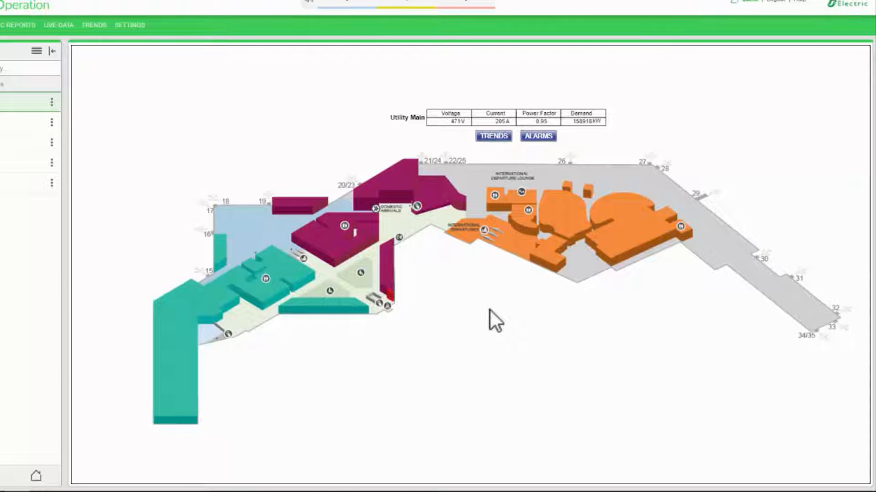
{"action": "mouse_move", "coordinate": [444, 299]}
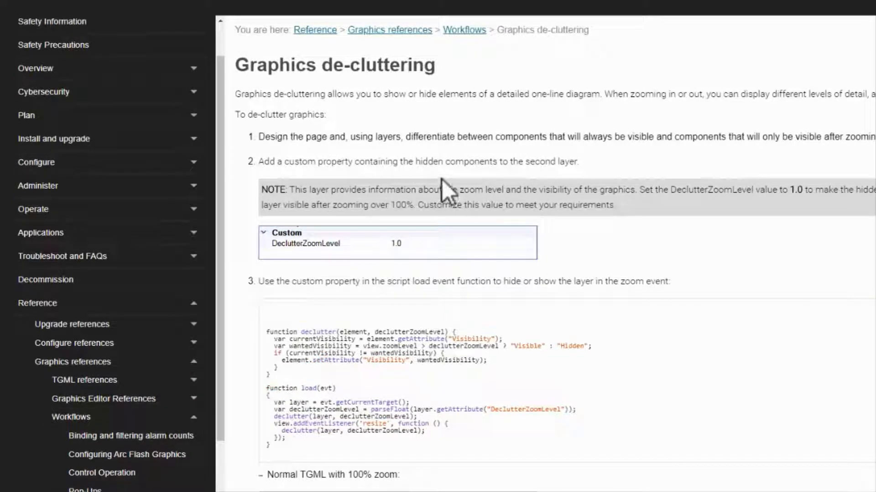
Scroll through the Graphics de-cluttering help topic's steps and script sample
{"action": "left_click_drag", "start_coordinate": [234, 306], "coordinate": [603, 463]}
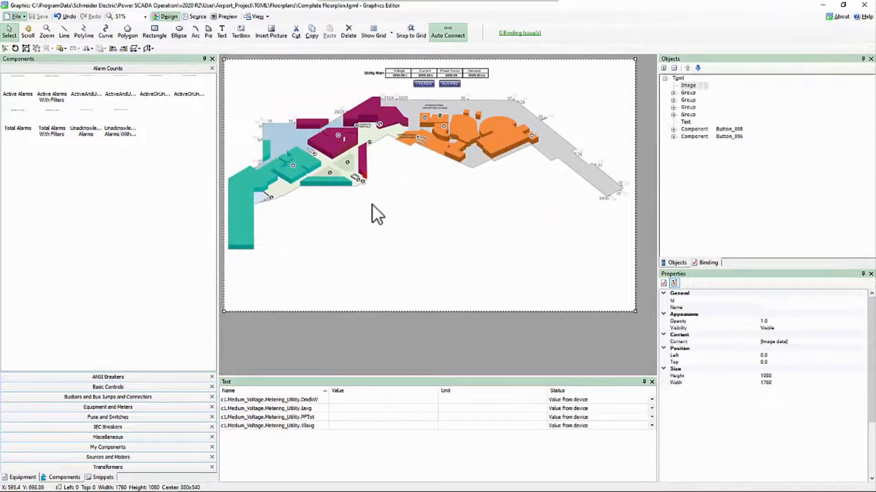
{"action": "mouse_move", "coordinate": [463, 142]}
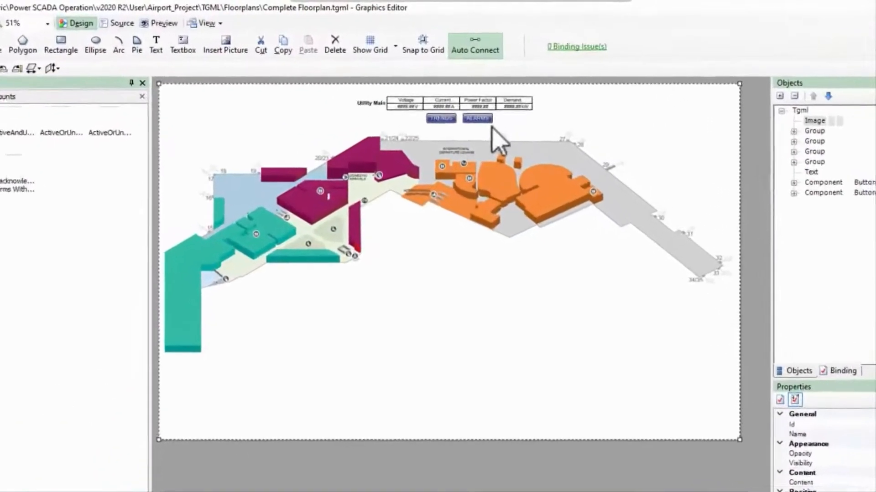
Show the Layers panel, add a new layer and name it Details
{"action": "left_click", "coordinate": [206, 23]}
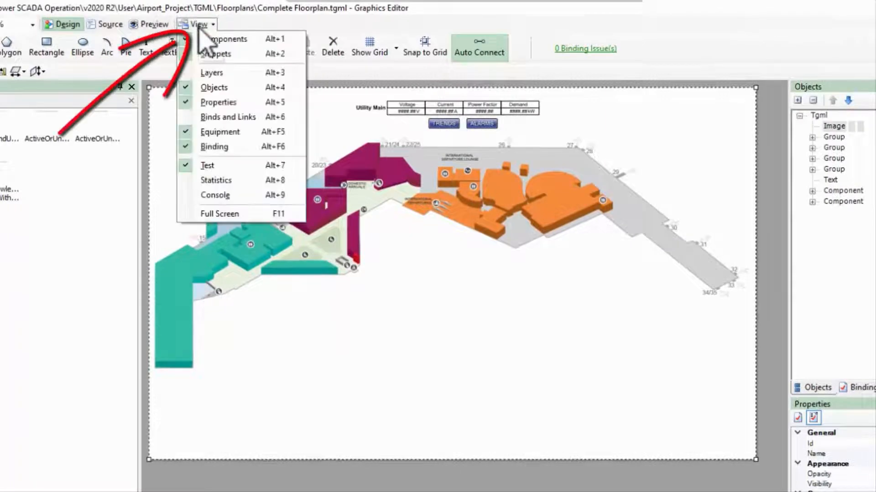
{"action": "left_click", "coordinate": [211, 72]}
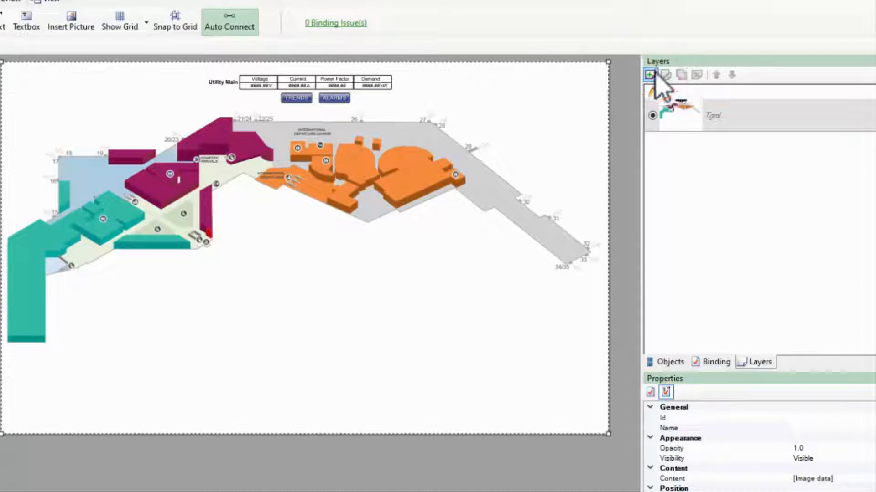
{"action": "left_click", "coordinate": [649, 74]}
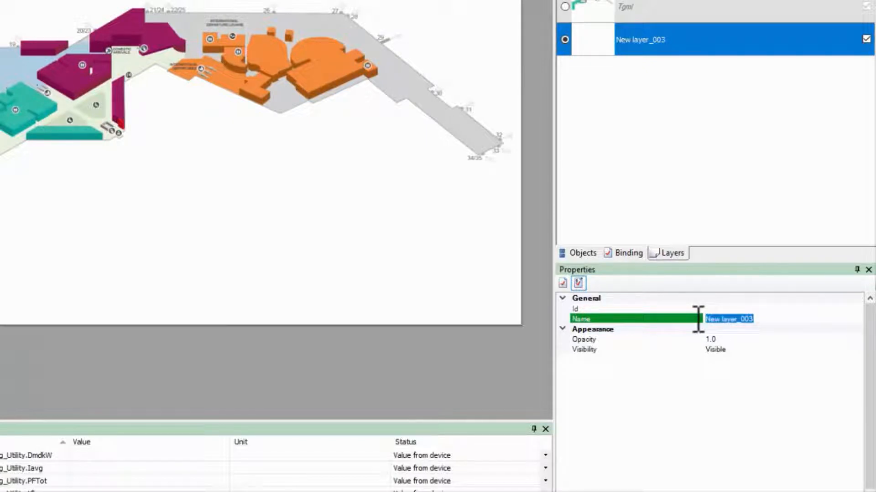
{"action": "type", "text": "Details"}
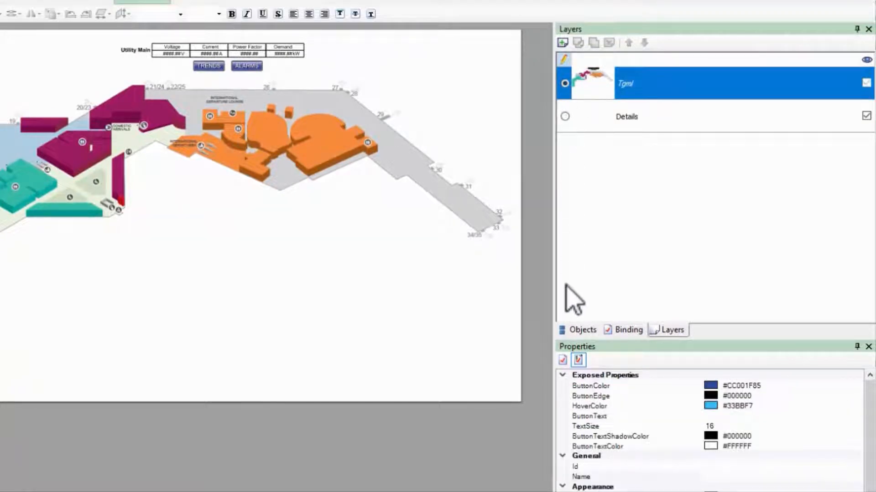
Move the floorplan's groups, text and two buttons into Details, then add a new script
{"action": "left_click", "coordinate": [581, 329]}
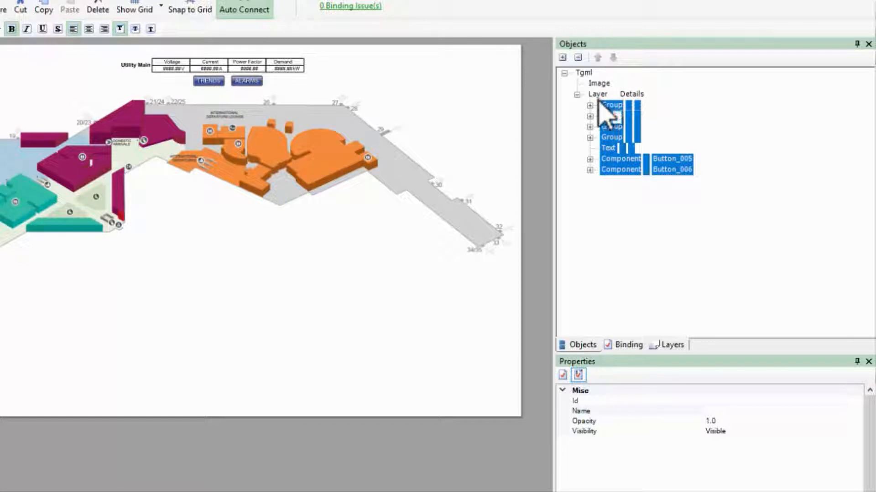
{"action": "right_click", "coordinate": [596, 94]}
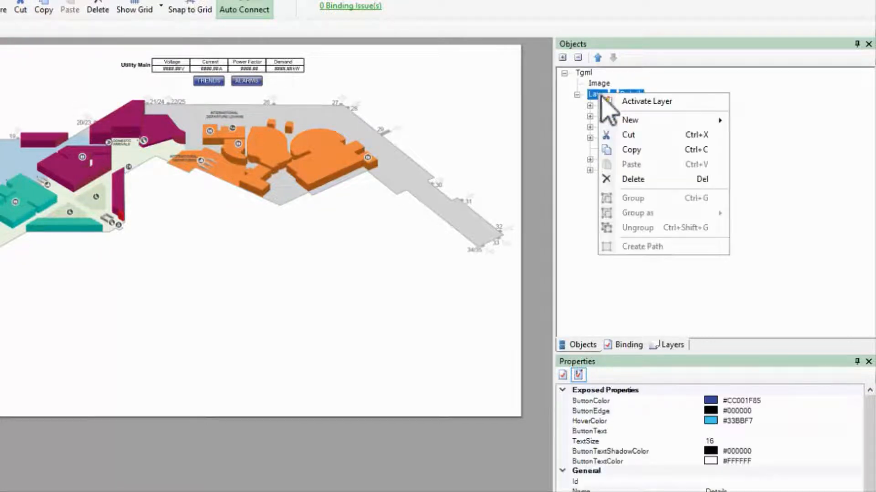
{"action": "mouse_move", "coordinate": [629, 120]}
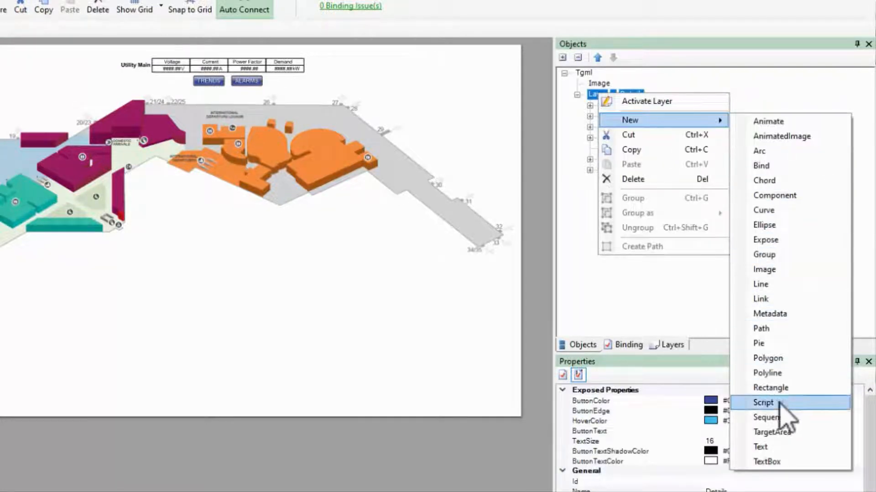
{"action": "left_click", "coordinate": [763, 402]}
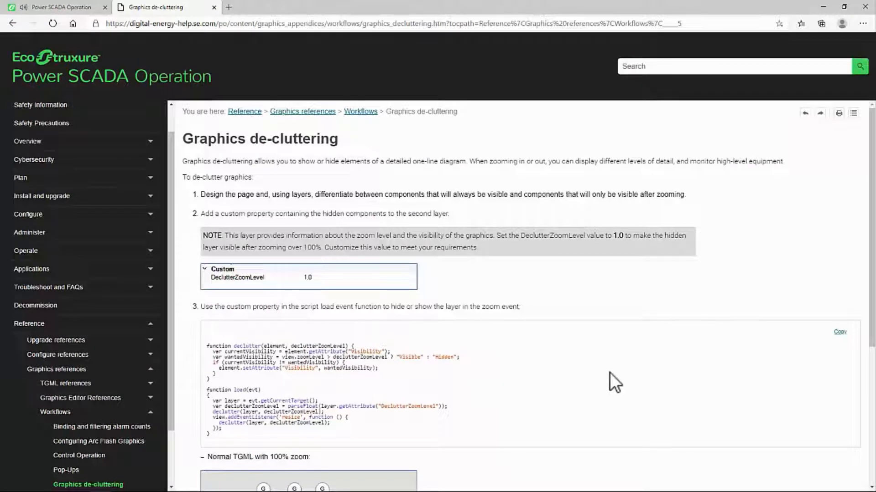
{"action": "mouse_move", "coordinate": [441, 414]}
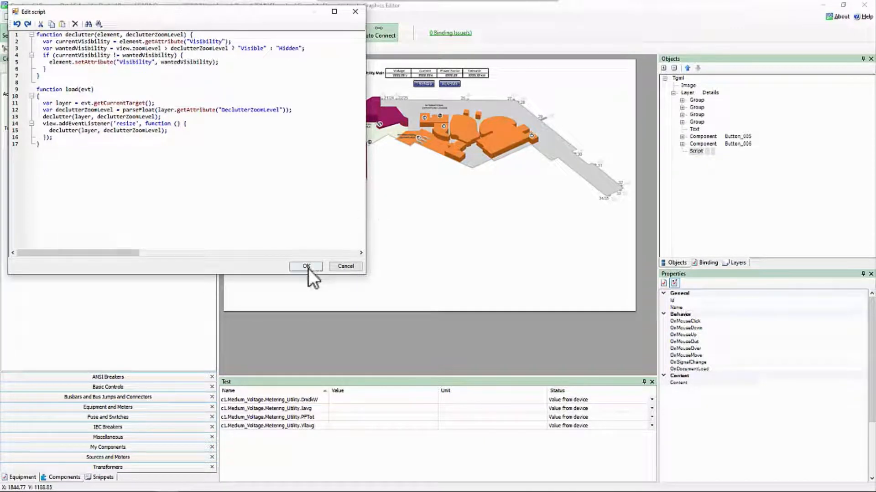
Confirm the pasted declutter and load functions in the Details layer's script
{"action": "left_click", "coordinate": [306, 267]}
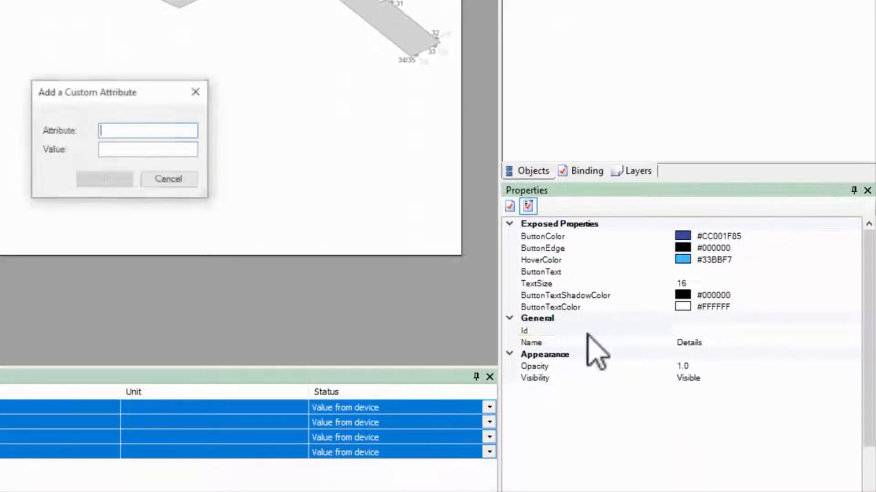
Enter attribute name DeclutterZoomLevel with value 1 and confirm it
{"action": "type", "text": "DeclutterZoom"}
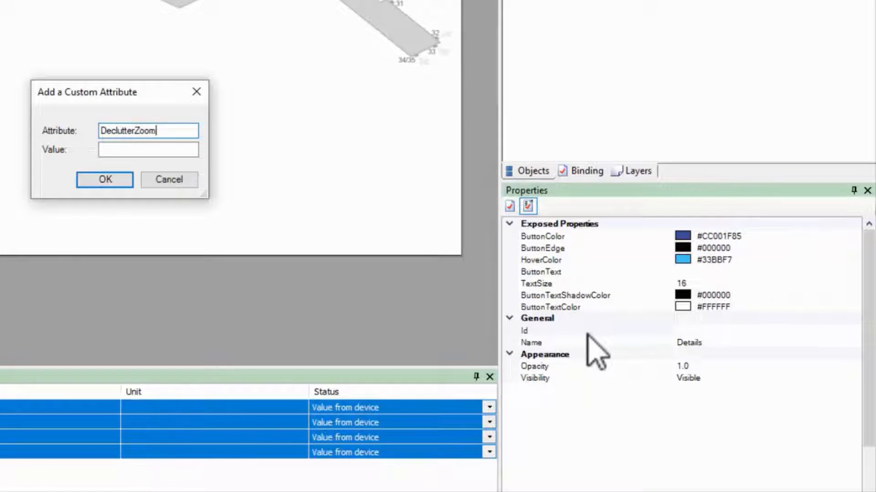
{"action": "type", "text": "Level"}
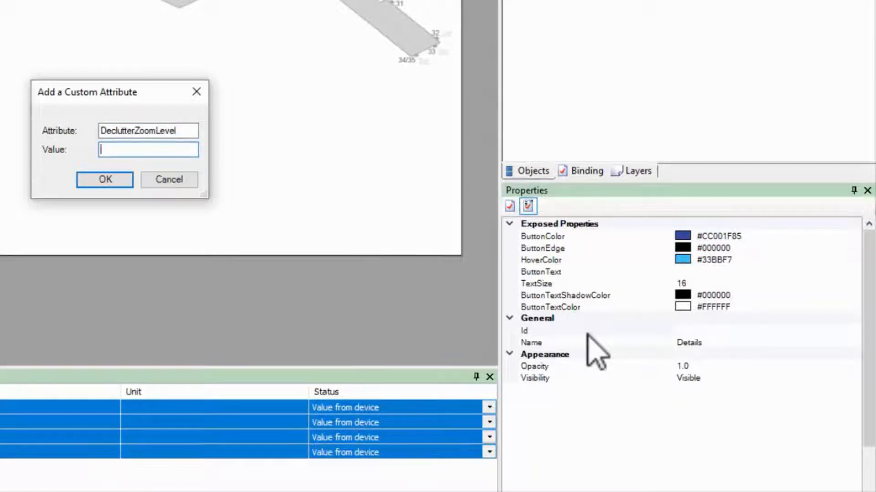
{"action": "type", "text": "1"}
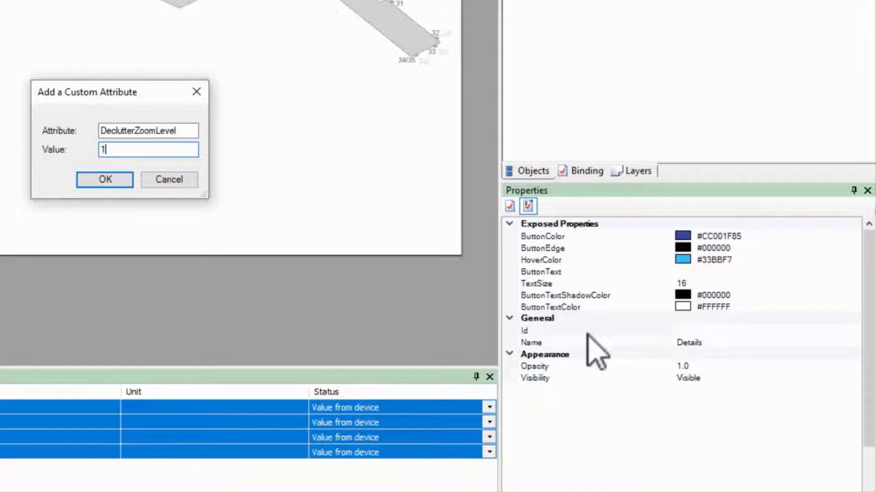
{"action": "left_click", "coordinate": [104, 179]}
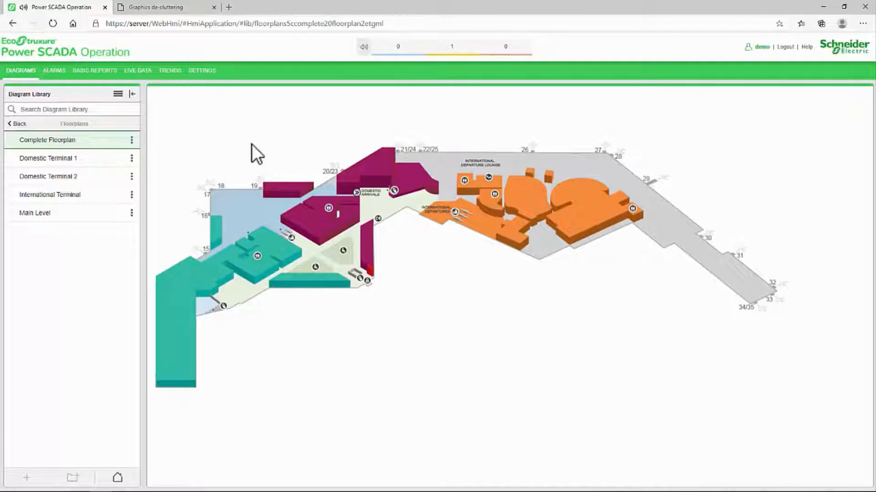
{"action": "mouse_move", "coordinate": [368, 137]}
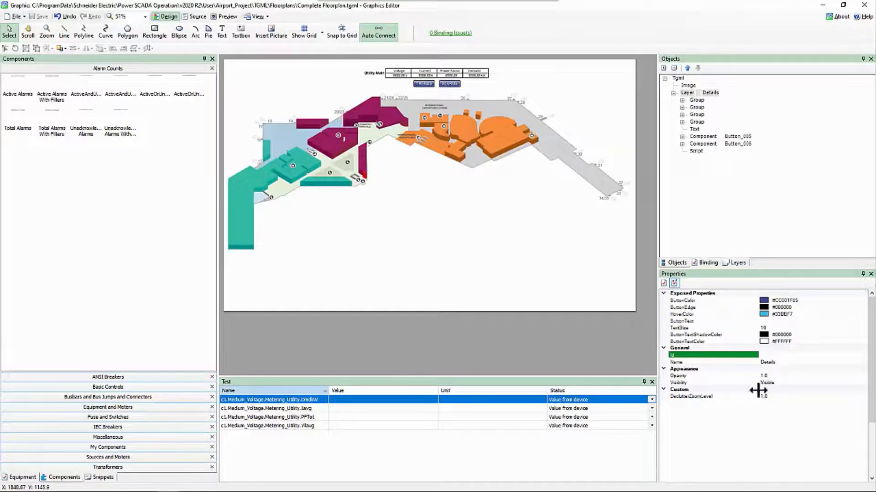
{"action": "left_click", "coordinate": [712, 396]}
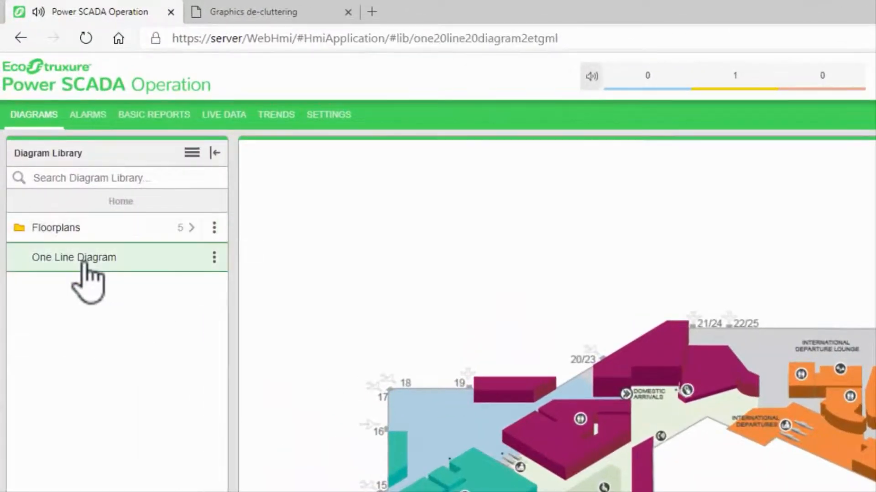
Open the One Line Diagram from the Diagram Library Home
{"action": "left_click", "coordinate": [73, 257]}
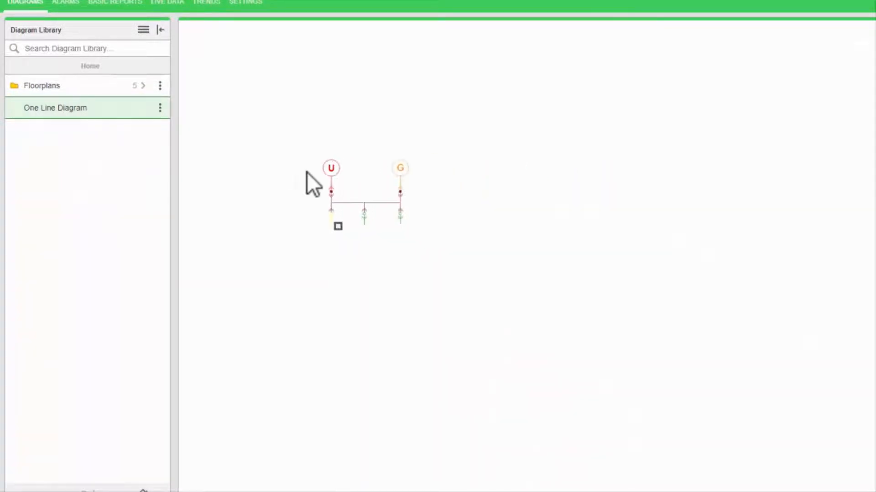
{"action": "mouse_move", "coordinate": [416, 203]}
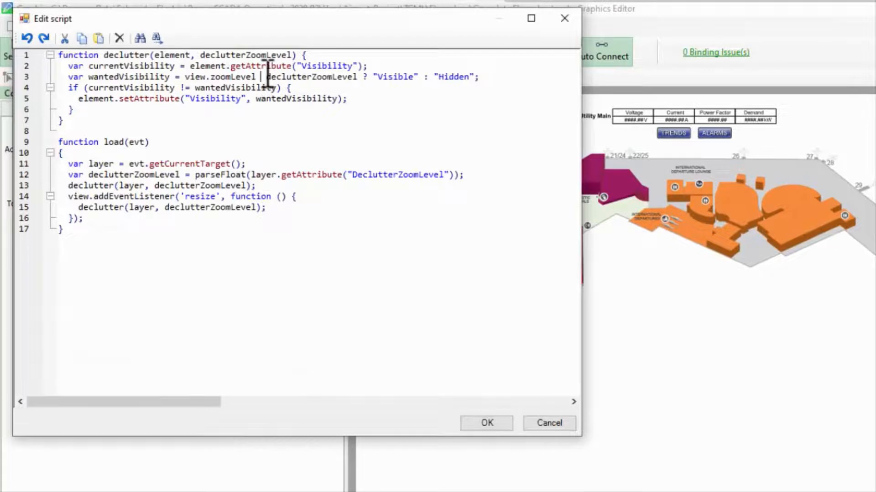
Change the wantedVisibility comparison from > to <, save the script, and open Floorplans
{"action": "type", "text": "<"}
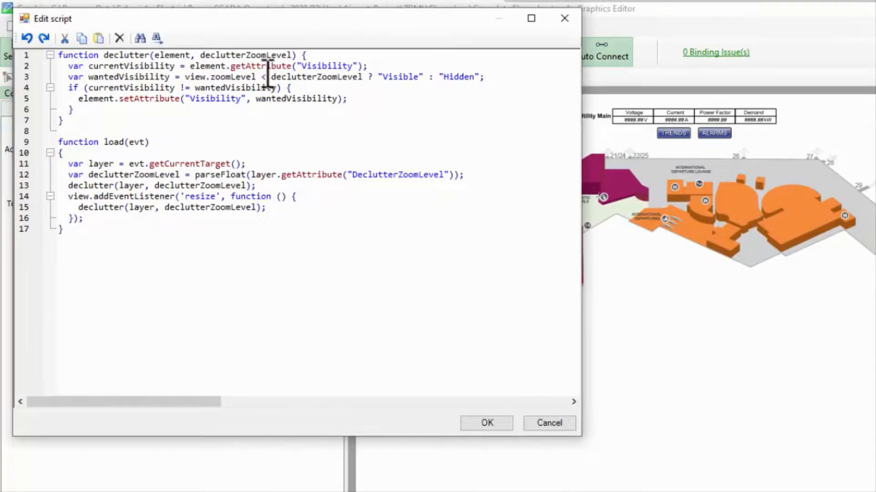
{"action": "mouse_move", "coordinate": [314, 126]}
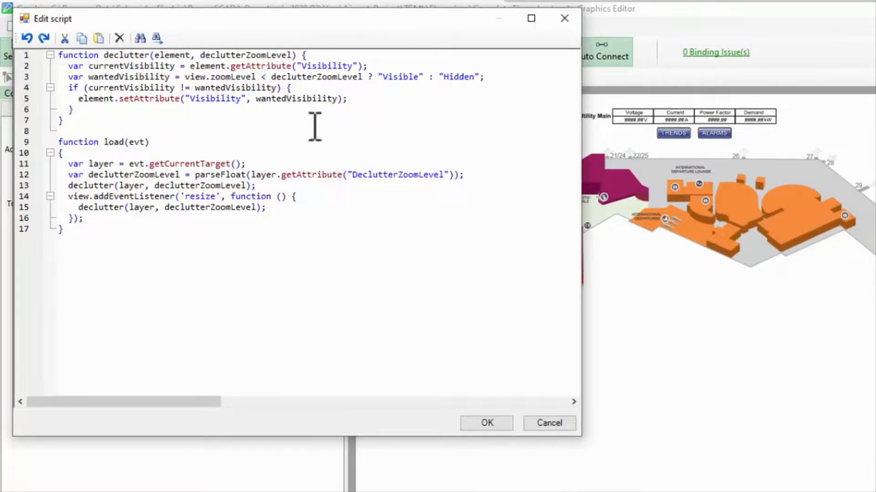
{"action": "left_click", "coordinate": [485, 422]}
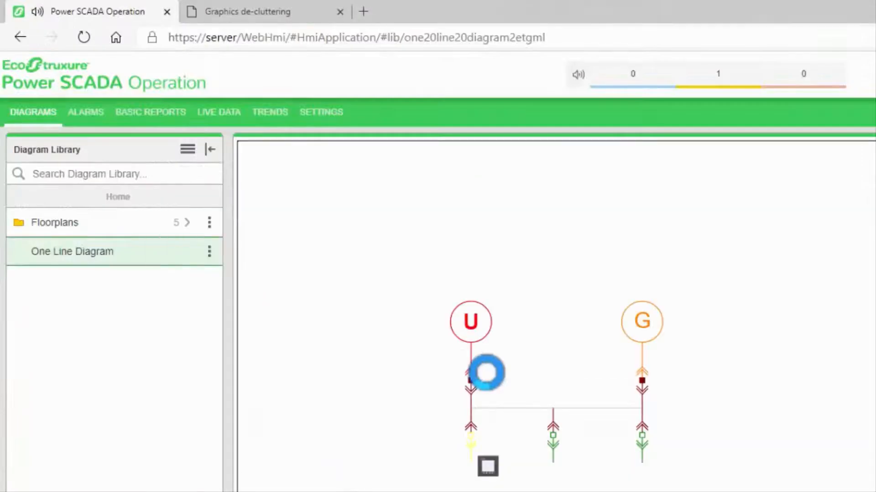
{"action": "left_click", "coordinate": [54, 222]}
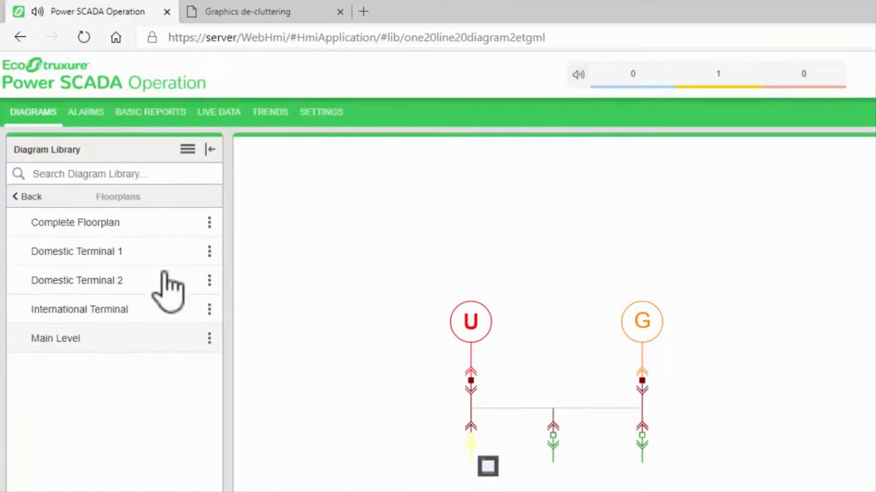